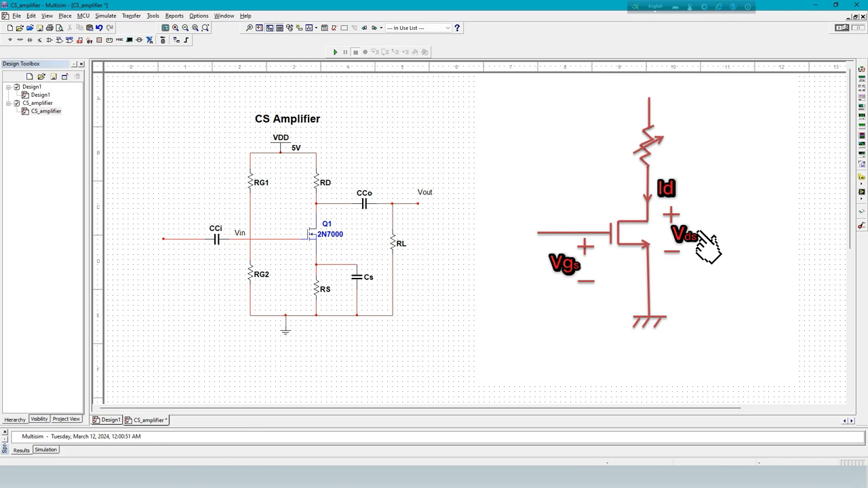
pyautogui.moveTo(671, 271)
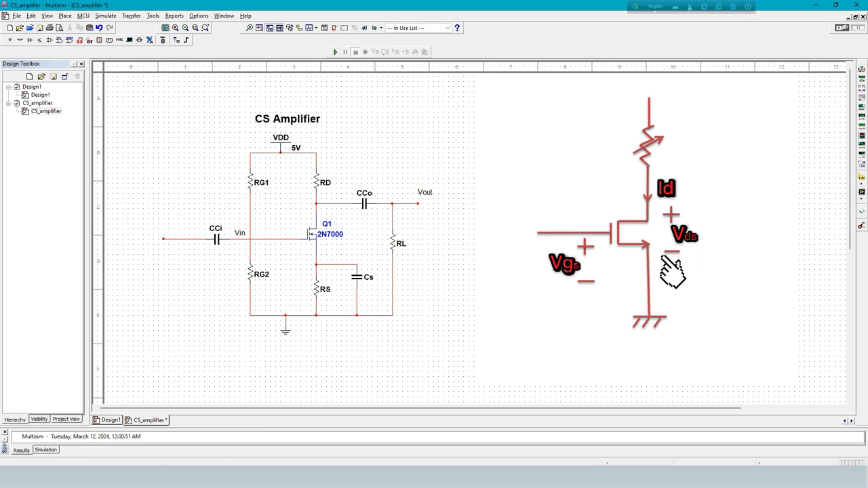
pyautogui.moveTo(684, 192)
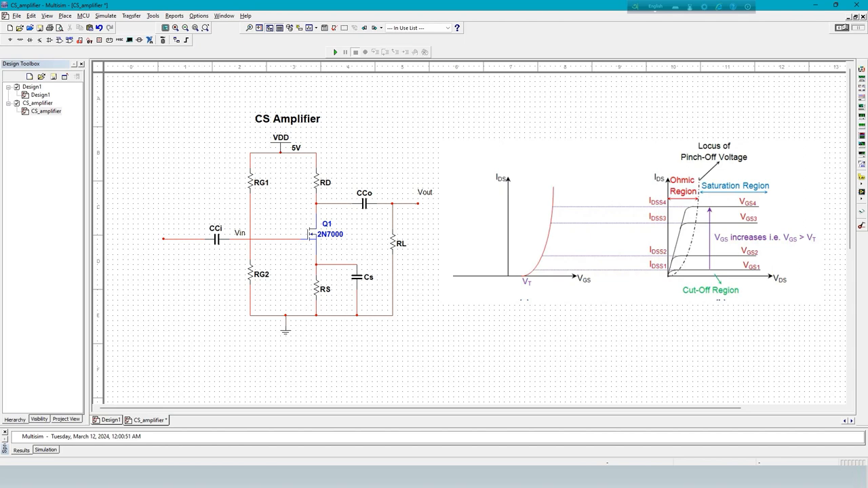
# - Add a text block right of the schematic with the if/else pseudocode setting MOS to Off, Linear or Saturation
pyautogui.moveTo(671, 189); pyautogui.dragTo(671, 305)
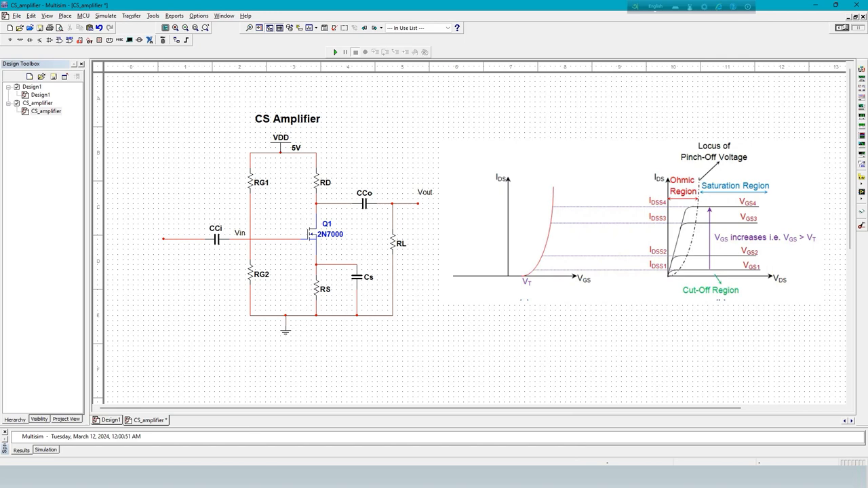
pyautogui.moveTo(684, 196); pyautogui.dragTo(779, 268)
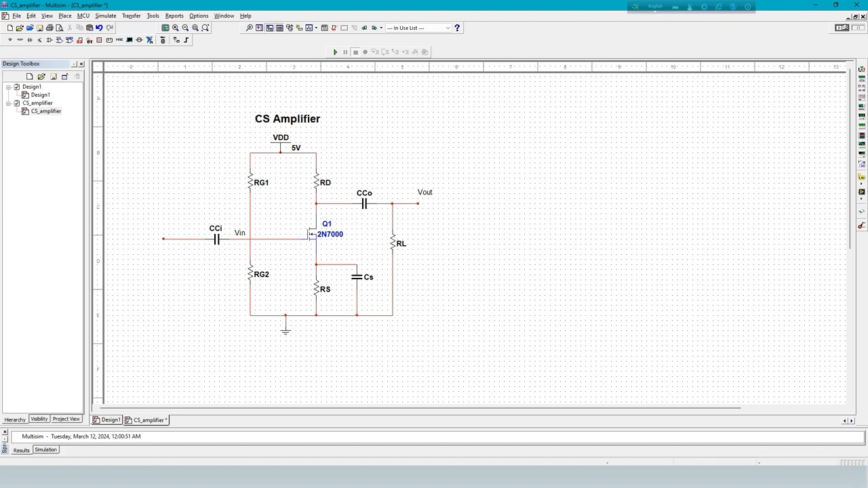
pyautogui.write('if VGs <Vth MOS=Off else if Vds <Vod MOS=Linear else, MOS=Saturation end end')
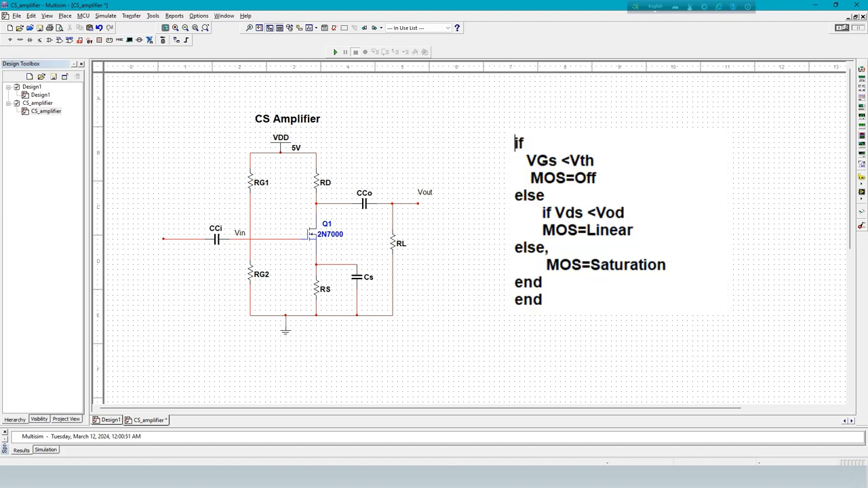